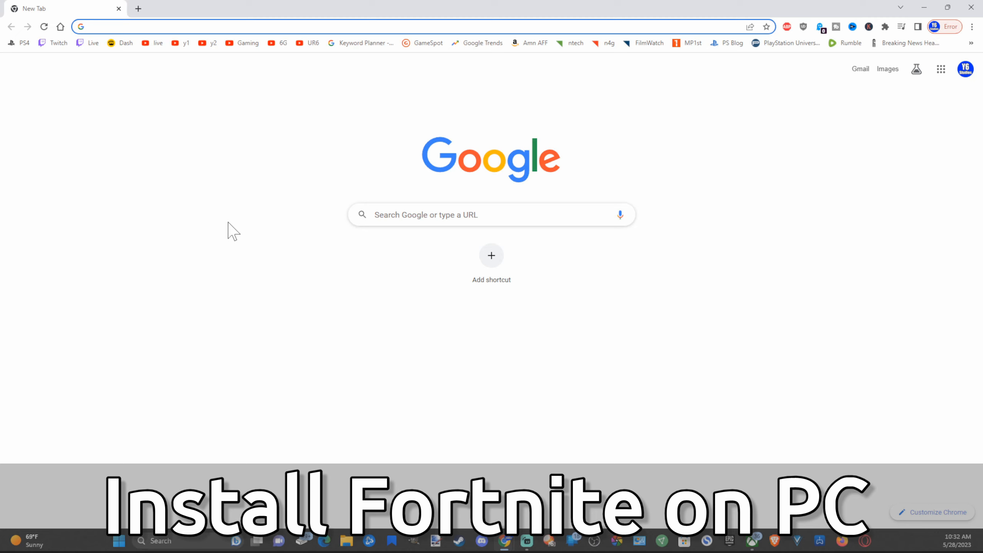
pyautogui.moveTo(242, 115)
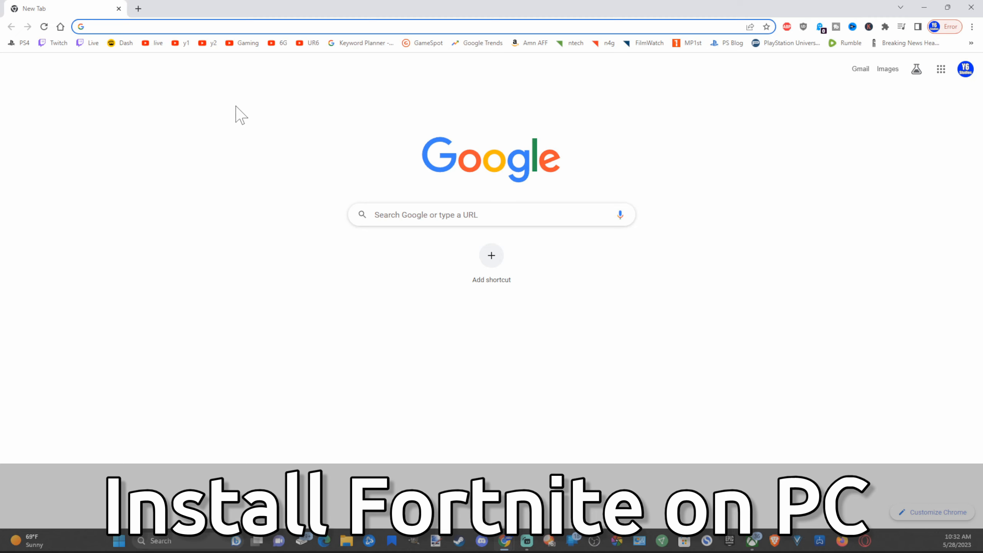
# Enter the Fortnite website address in a new Chrome tab.
pyautogui.write('weather.com')
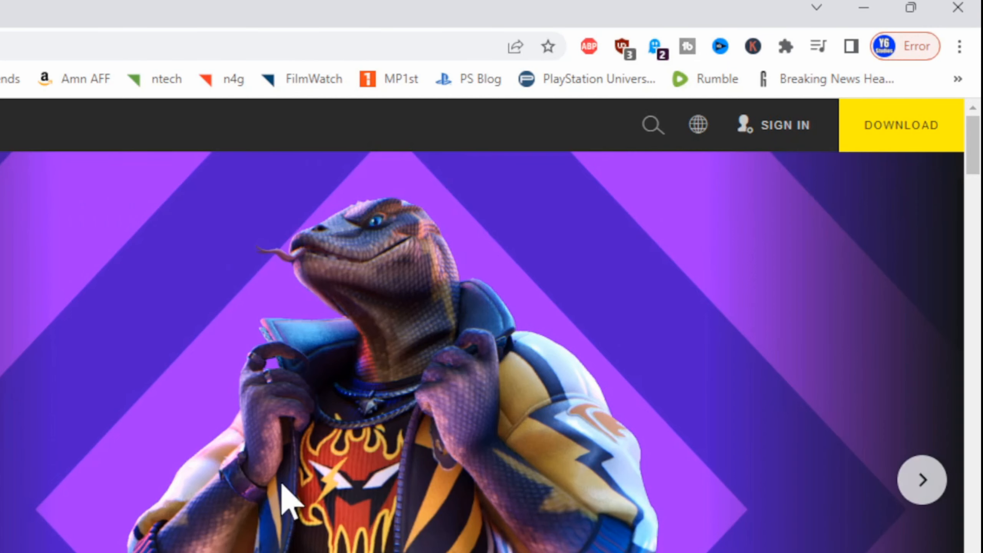
pyautogui.moveTo(883, 125)
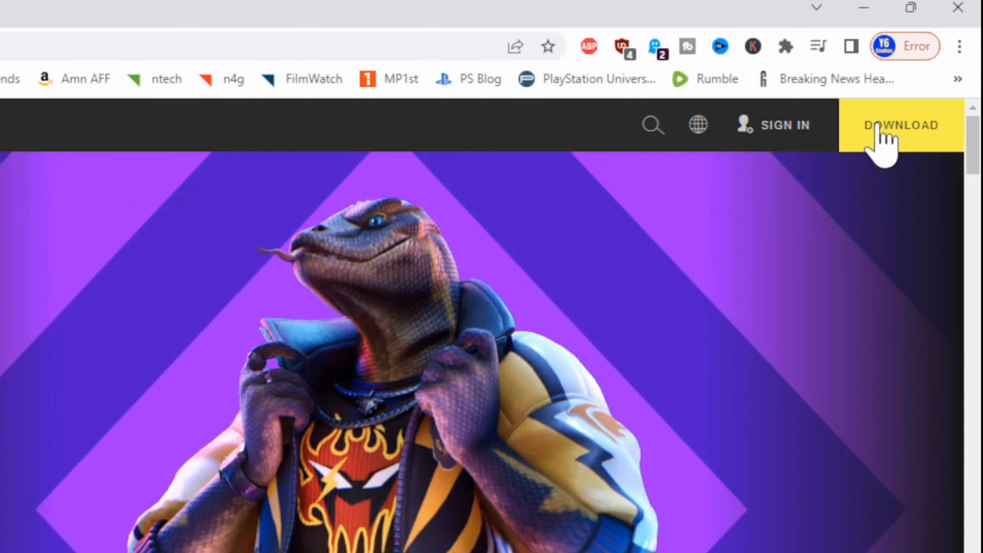
# Download the Epic Games Launcher PC installer and install it to the default folder.
pyautogui.click(901, 124)
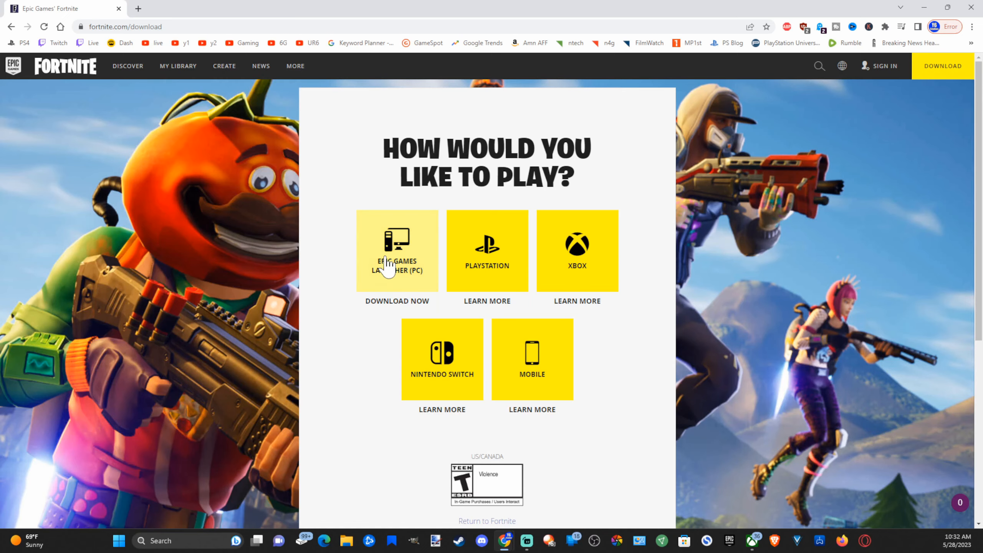
pyautogui.moveTo(414, 296)
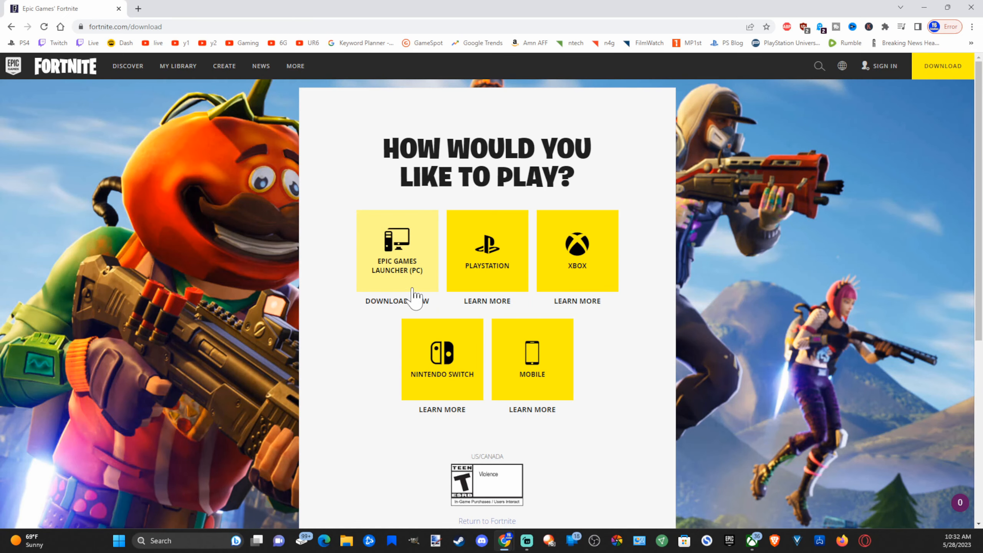
pyautogui.click(397, 301)
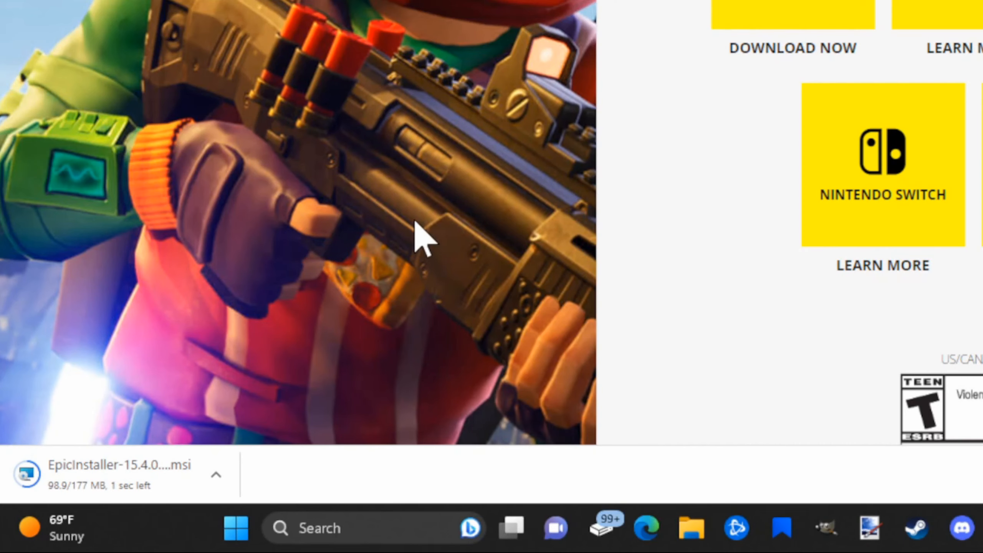
pyautogui.click(216, 473)
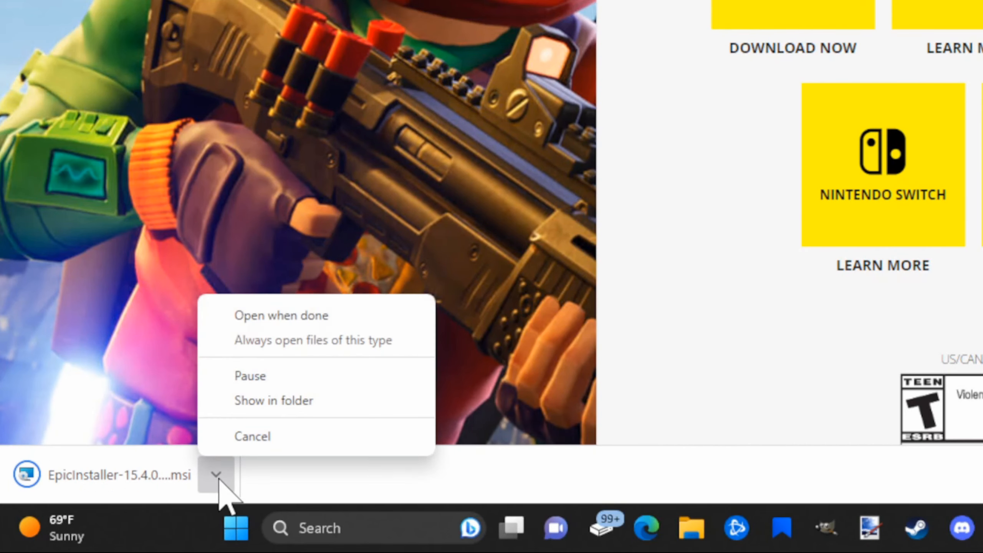
pyautogui.click(282, 315)
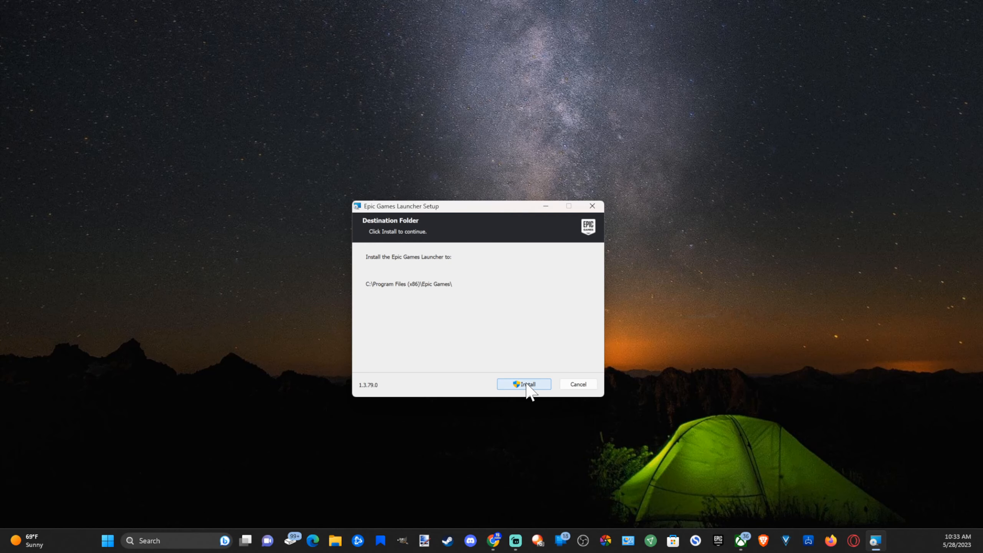
pyautogui.click(527, 383)
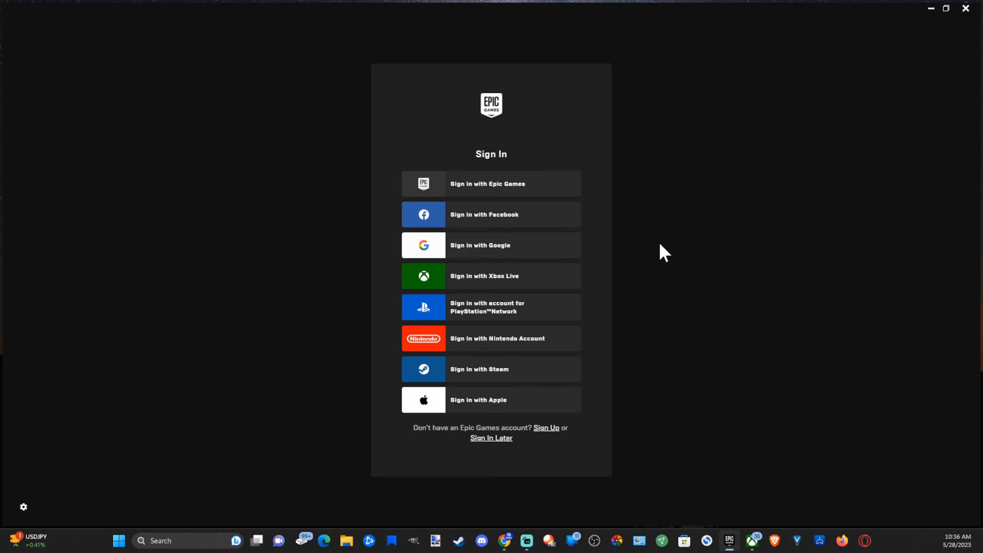
pyautogui.moveTo(655, 226)
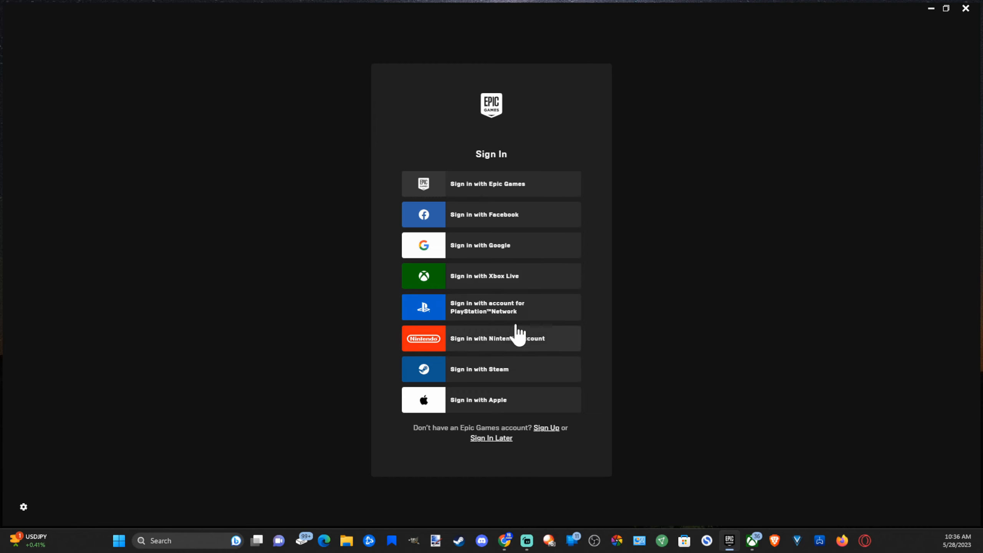
pyautogui.moveTo(463, 315)
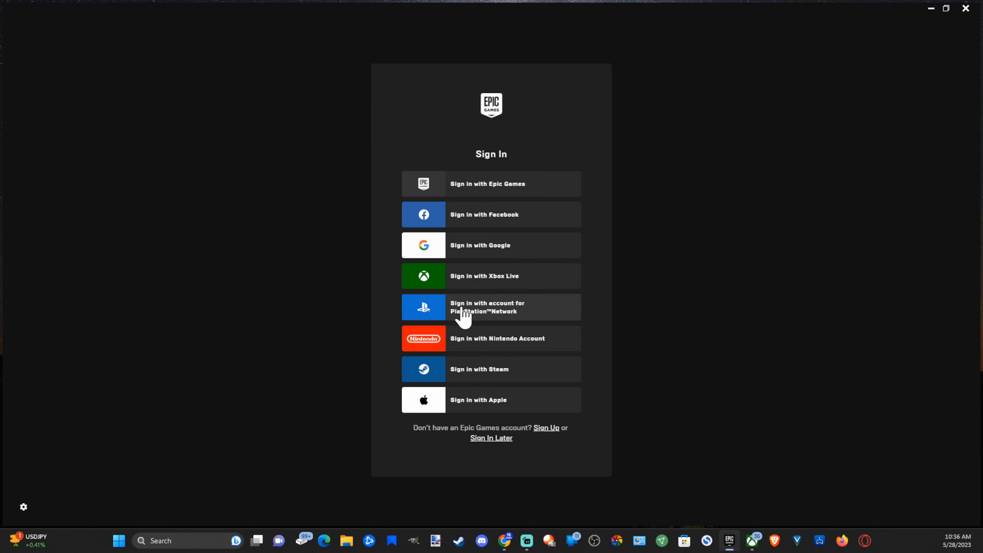
# Choose PlayStation Network sign-in on the launcher's Sign In screen.
pyautogui.click(490, 307)
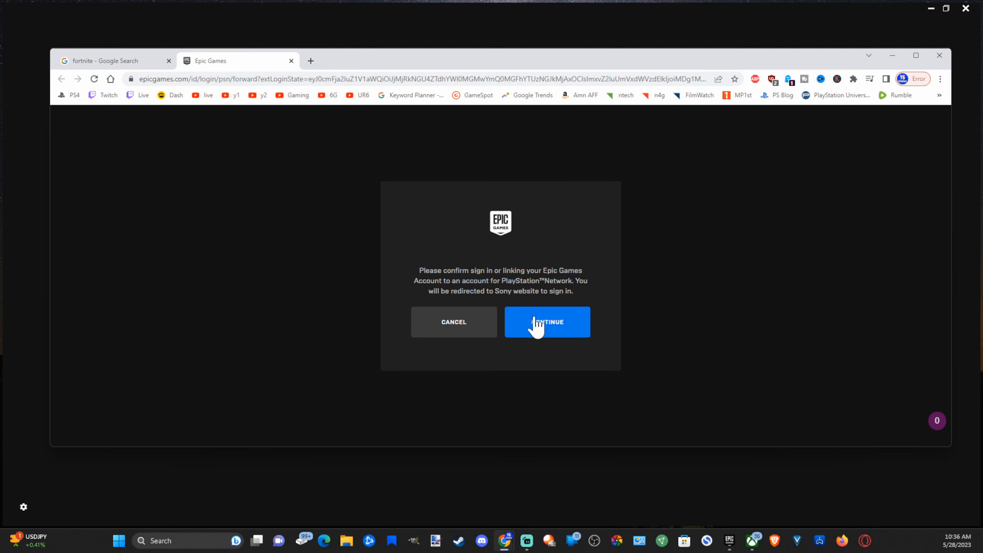
# Confirm PlayStation Network linking and proceed past the Sony sign-in form.
pyautogui.click(546, 322)
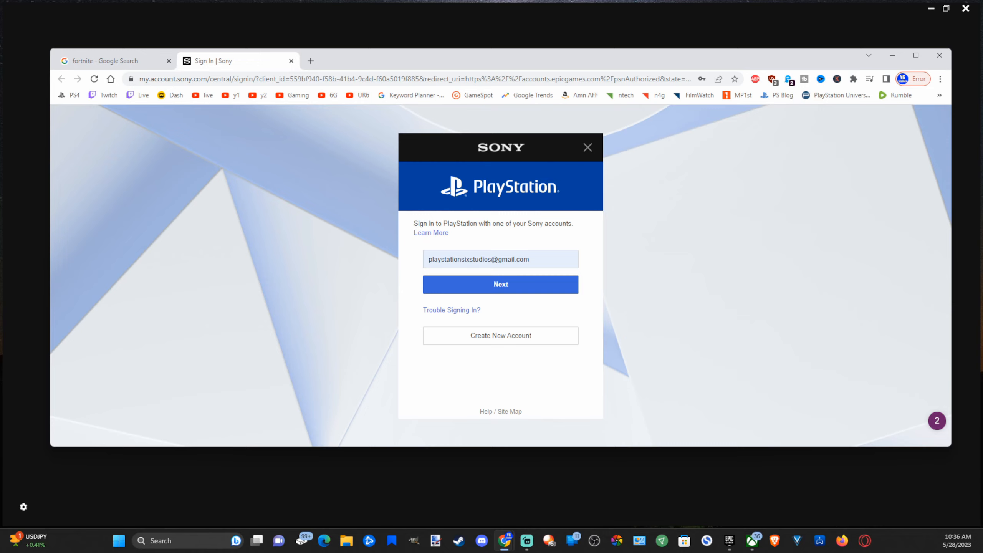
pyautogui.click(499, 284)
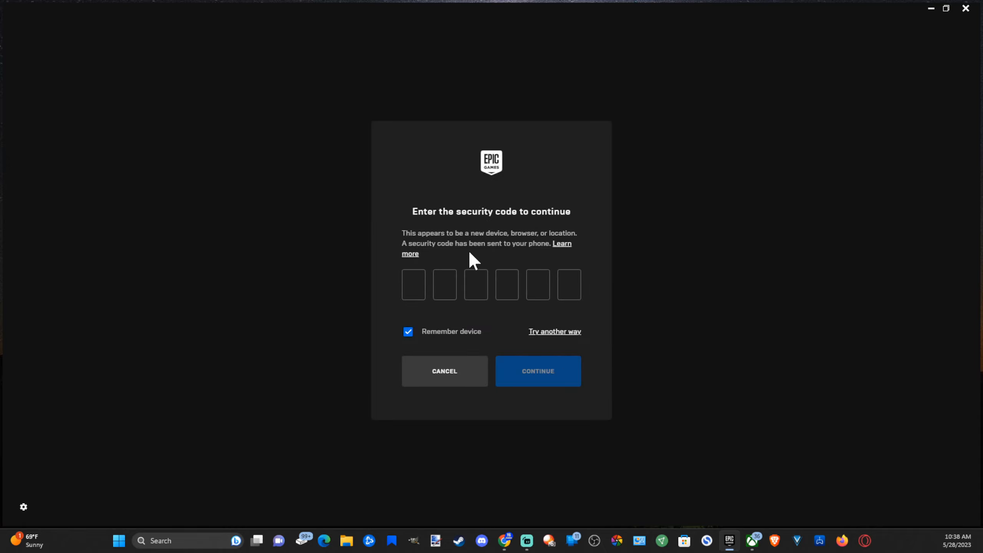
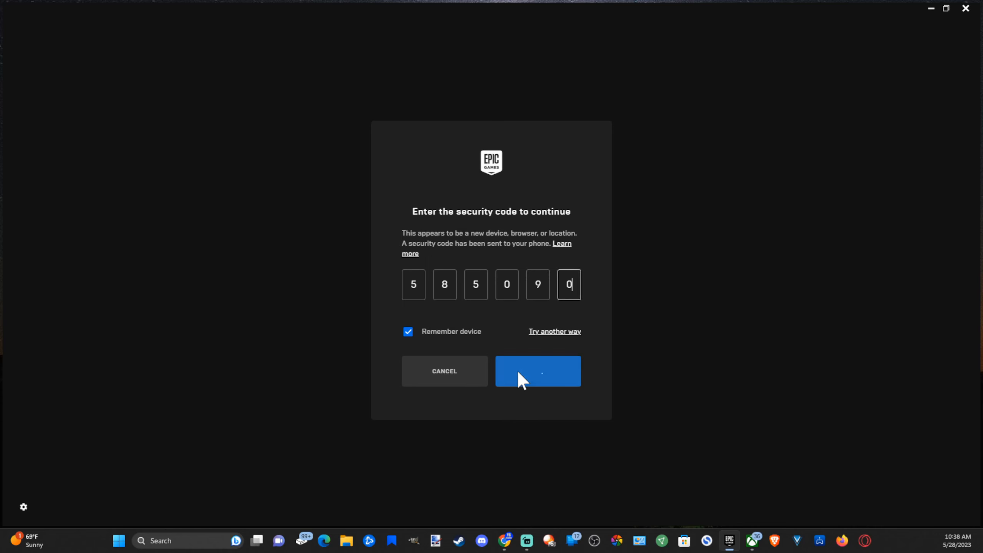
pyautogui.click(537, 371)
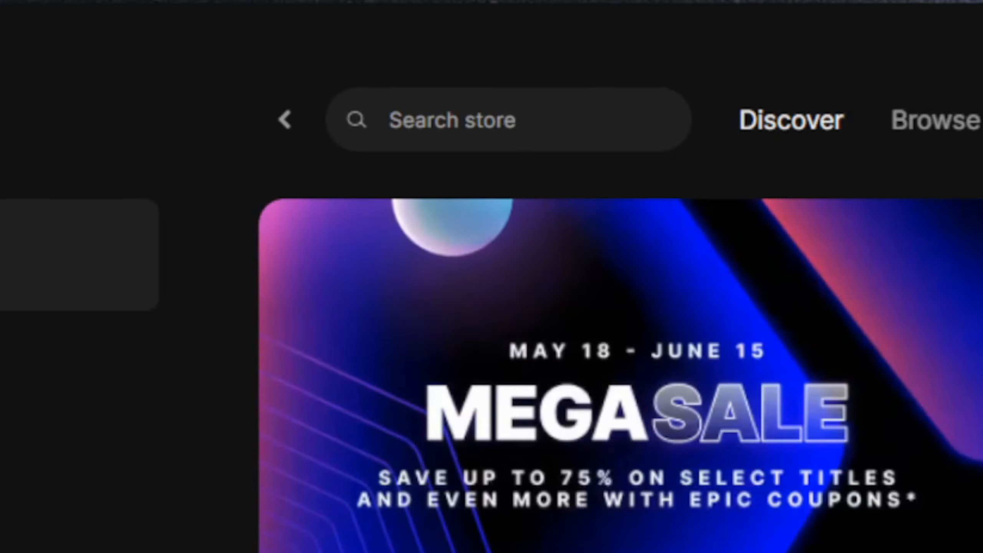
# Switch to the Library, where Fortnite is updating at 1%.
pyautogui.write('f')
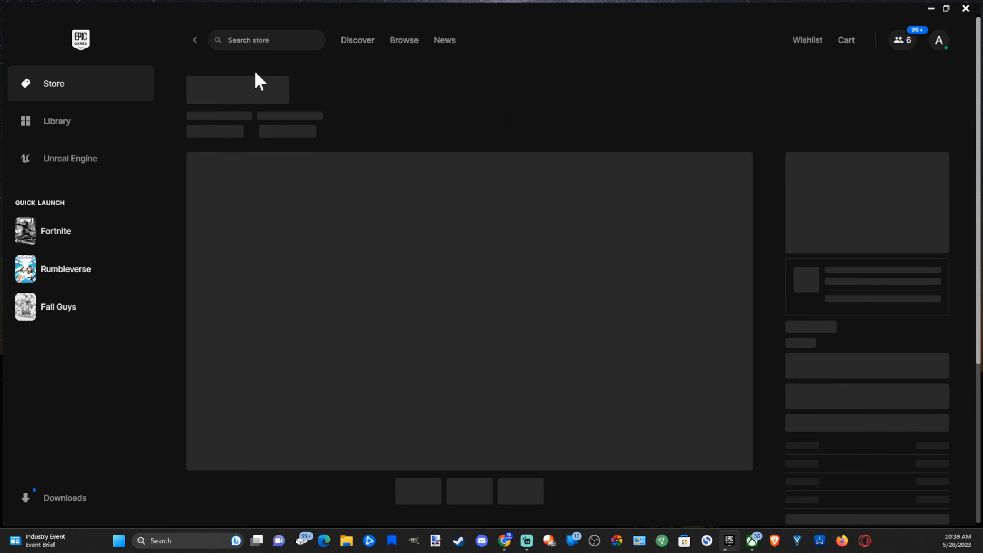
pyautogui.click(57, 121)
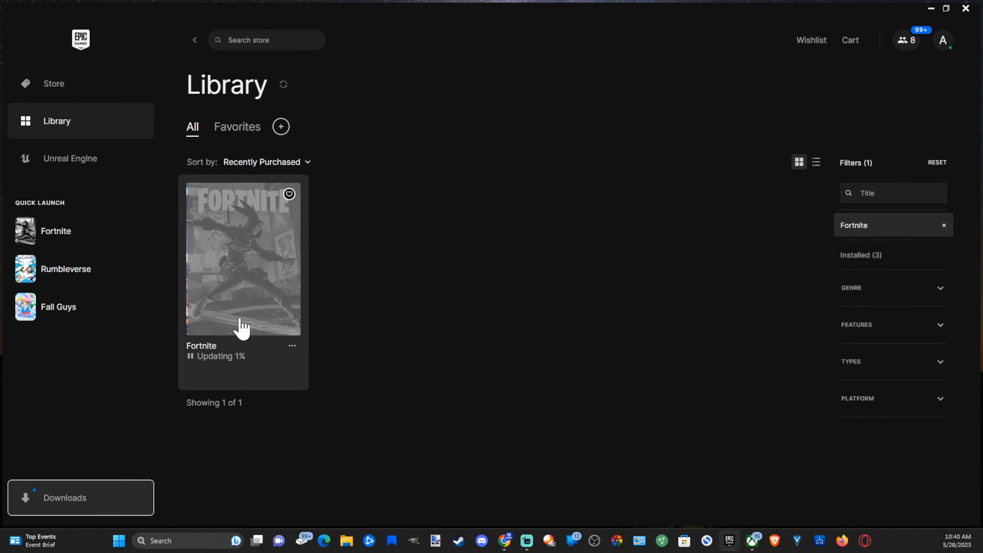
pyautogui.moveTo(77, 505)
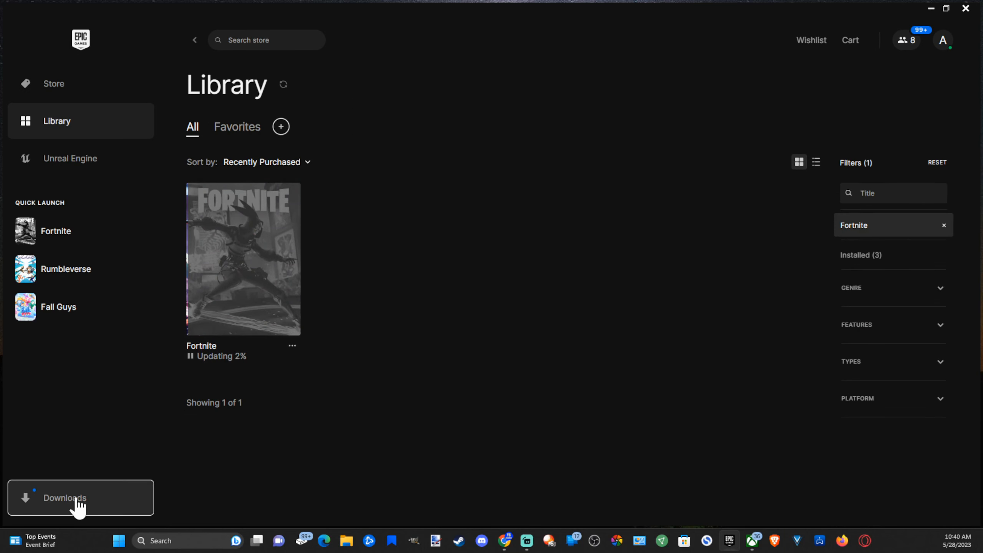
# Check Downloads to monitor Fortnite's update progress, now at 4%.
pyautogui.click(65, 497)
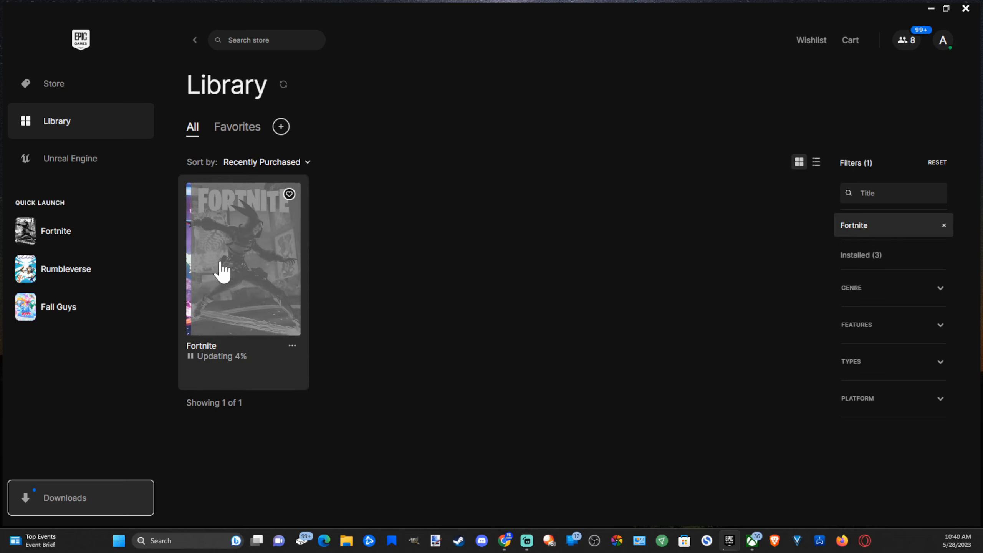
pyautogui.moveTo(224, 262)
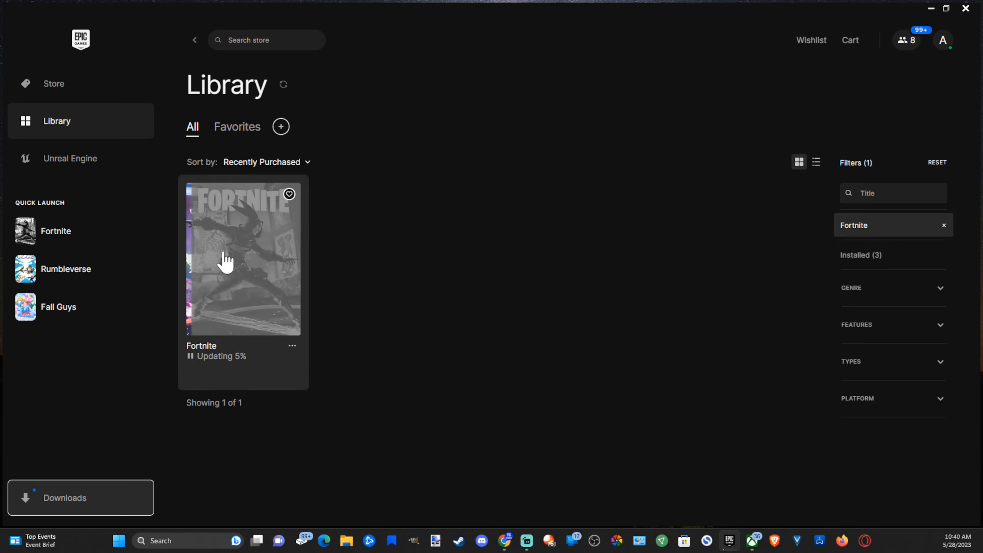
pyautogui.moveTo(245, 260)
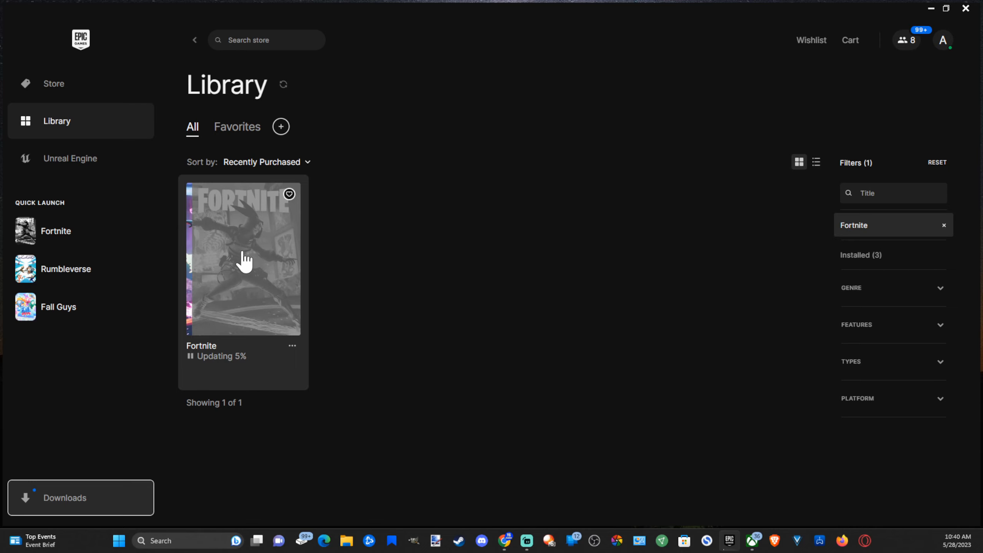